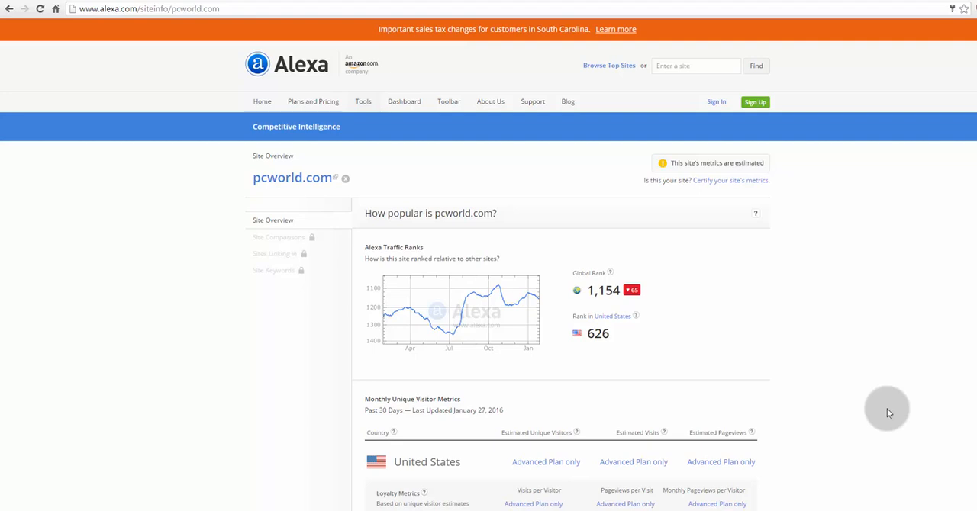
{"action": "mouse_move", "coordinate": [250, 198]}
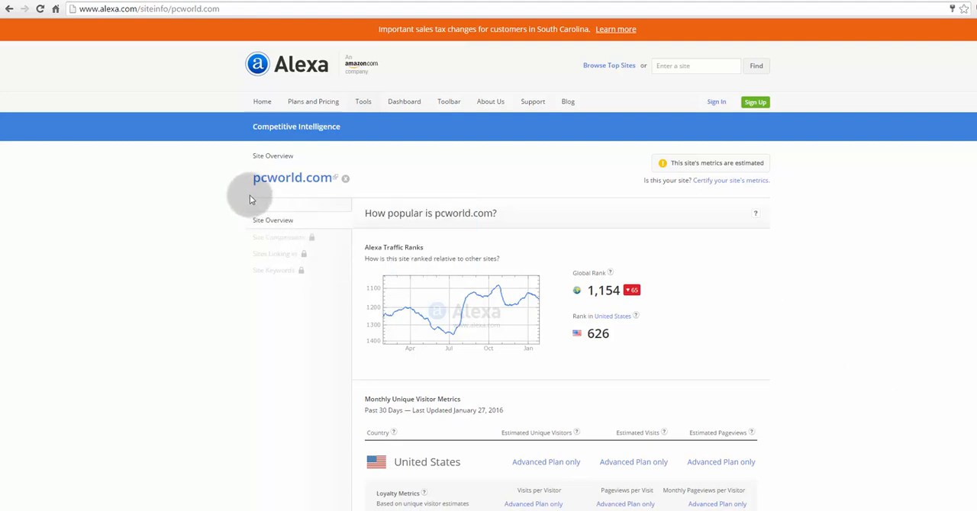
{"action": "mouse_move", "coordinate": [494, 199]}
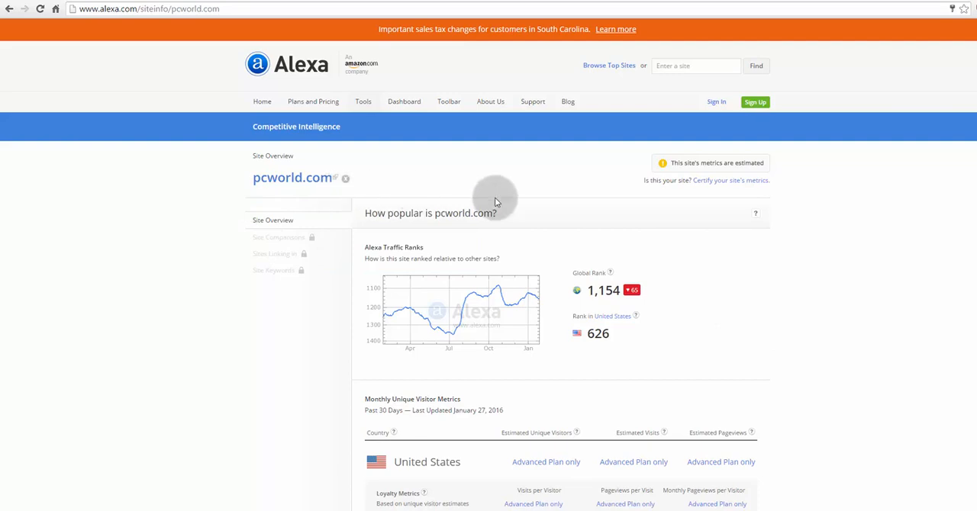
{"action": "mouse_move", "coordinate": [573, 235]}
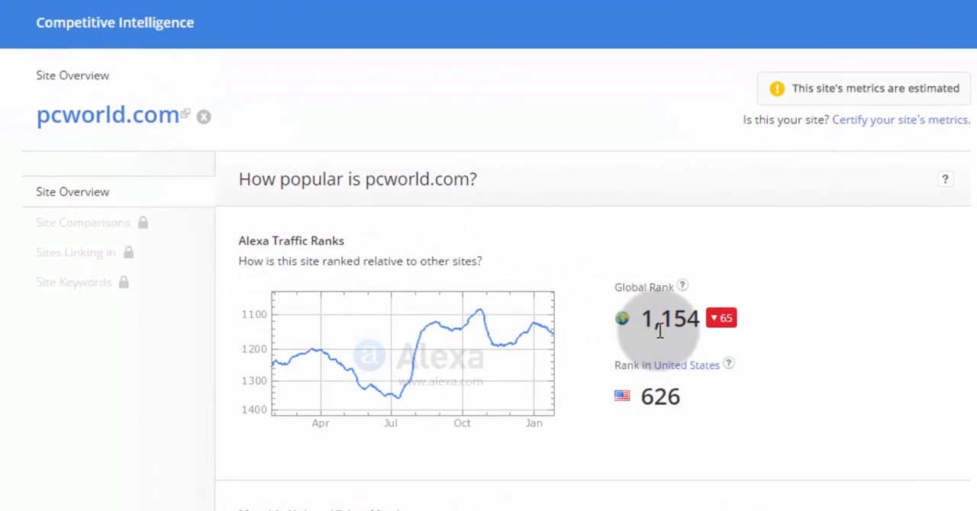
Enter inspirearun.com as the site URL and continue to the ownership sign-in step
{"action": "scroll", "scroll_direction": "down", "scroll_amount": 3}
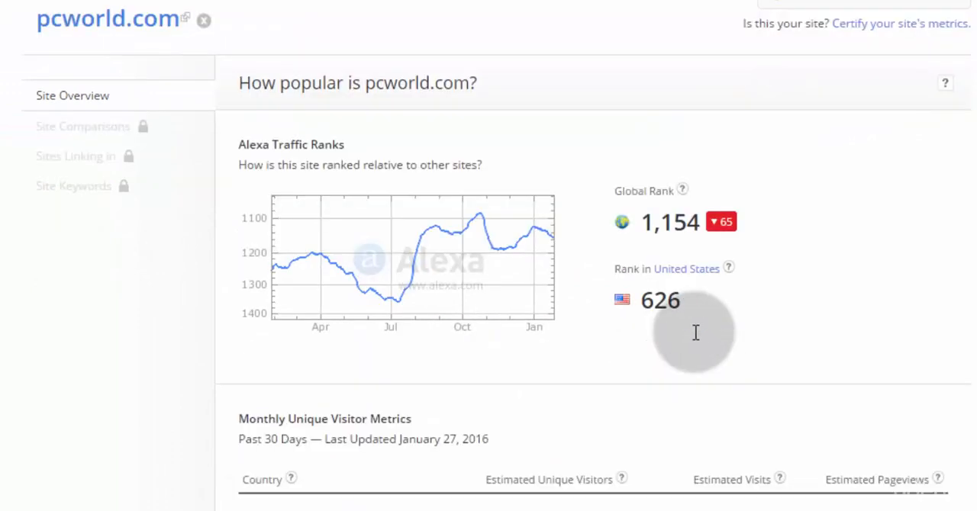
{"action": "mouse_move", "coordinate": [663, 290]}
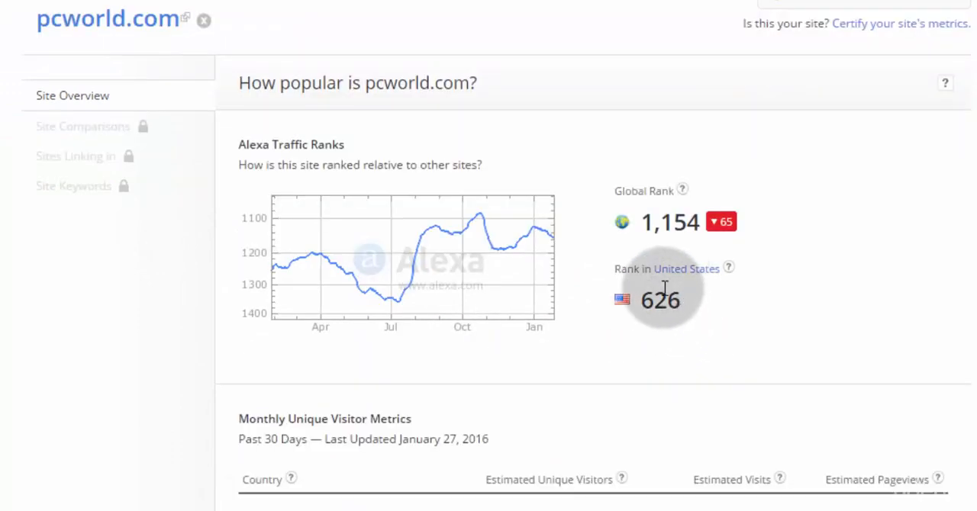
{"action": "scroll", "scroll_direction": "down", "scroll_amount": 3}
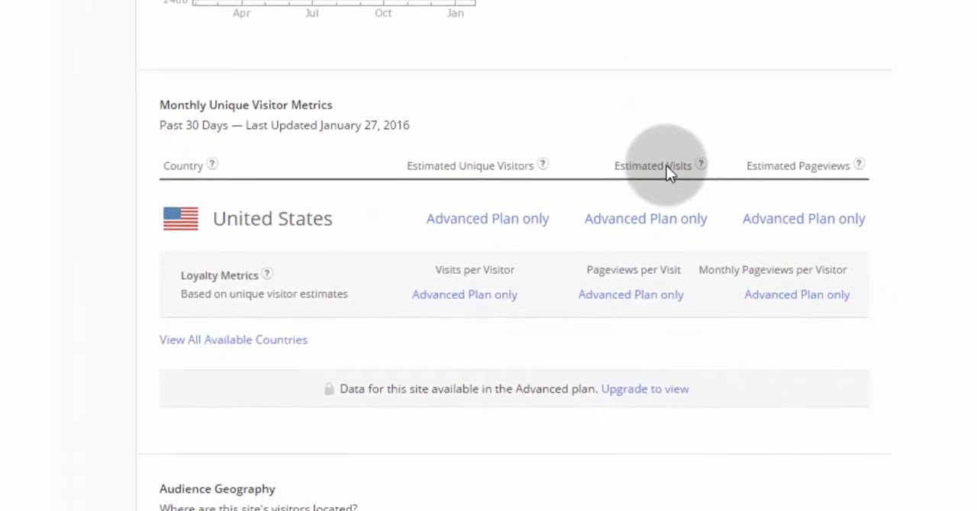
{"action": "scroll", "scroll_direction": "down", "scroll_amount": 3}
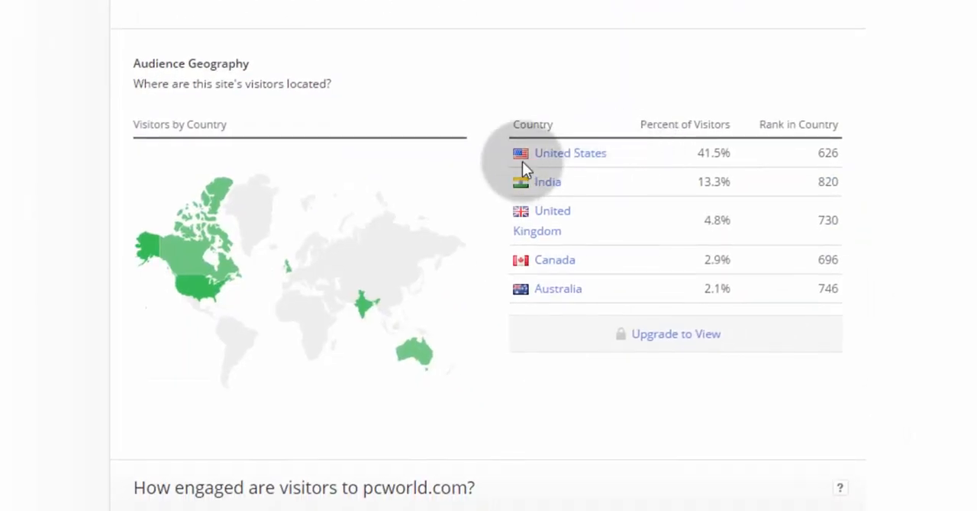
{"action": "mouse_move", "coordinate": [618, 173]}
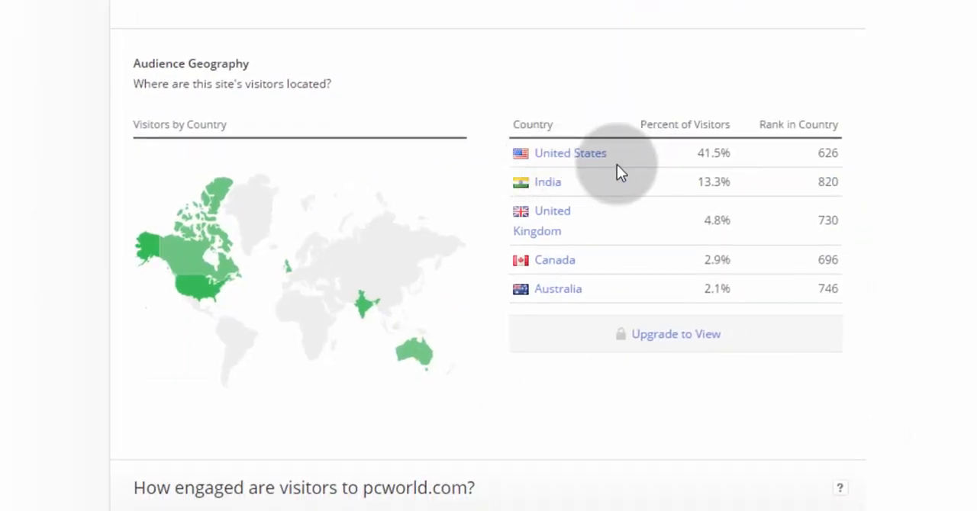
{"action": "mouse_move", "coordinate": [542, 187]}
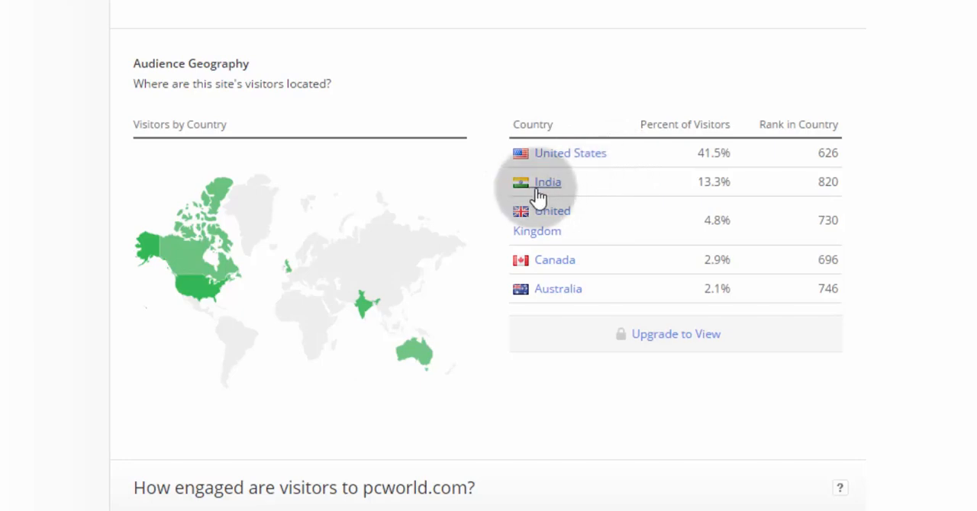
{"action": "scroll", "scroll_direction": "down", "scroll_amount": 3}
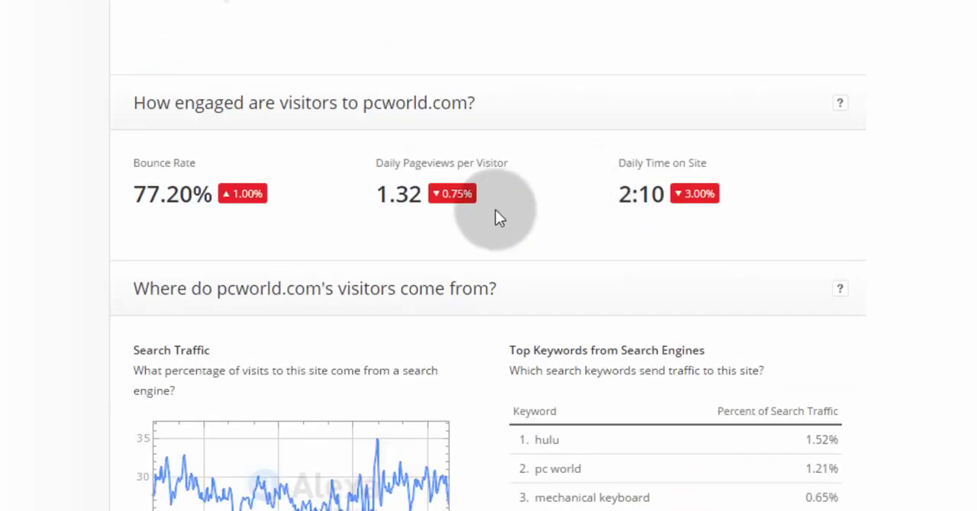
{"action": "mouse_move", "coordinate": [212, 223]}
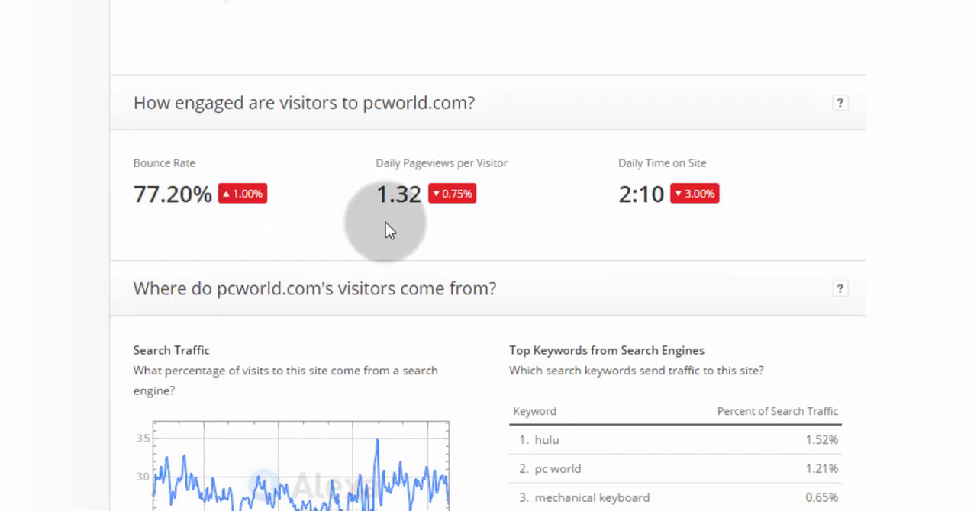
{"action": "mouse_move", "coordinate": [431, 219]}
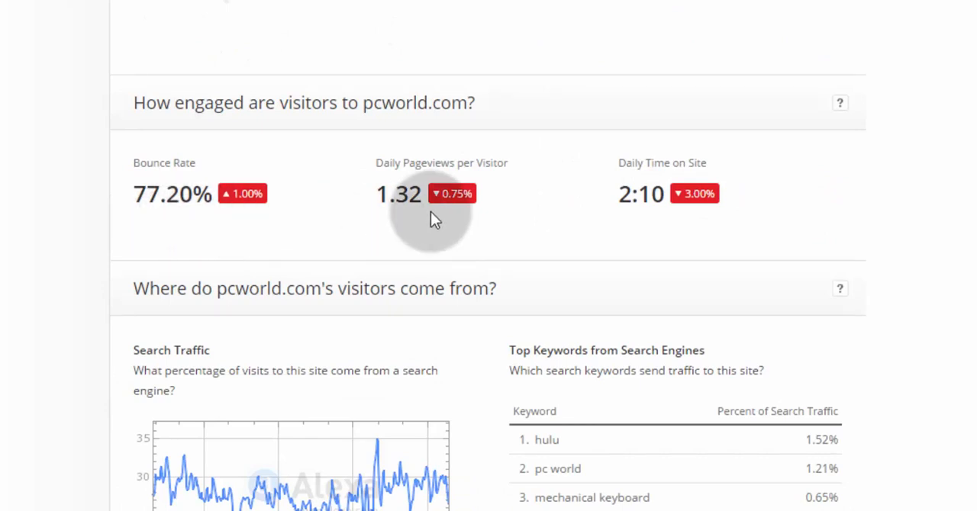
{"action": "mouse_move", "coordinate": [446, 223]}
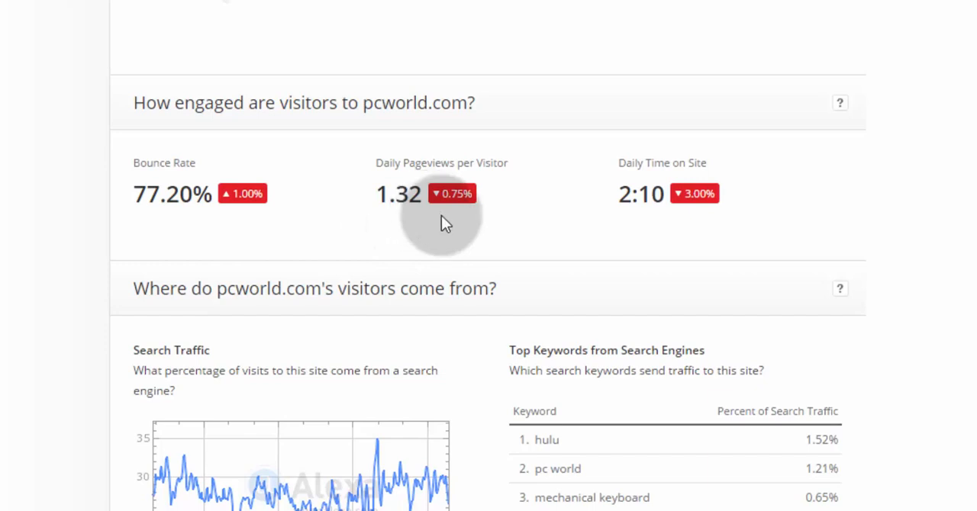
{"action": "mouse_move", "coordinate": [574, 136]}
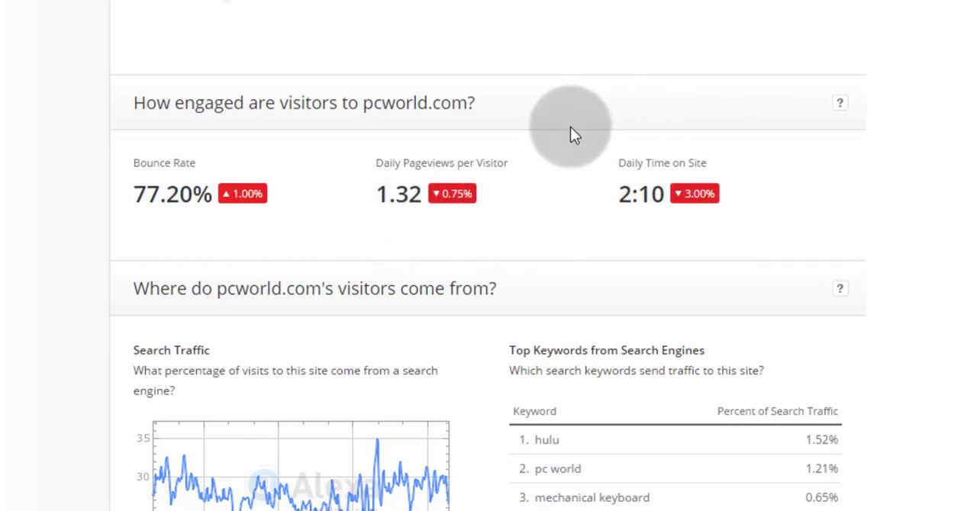
{"action": "mouse_move", "coordinate": [690, 232]}
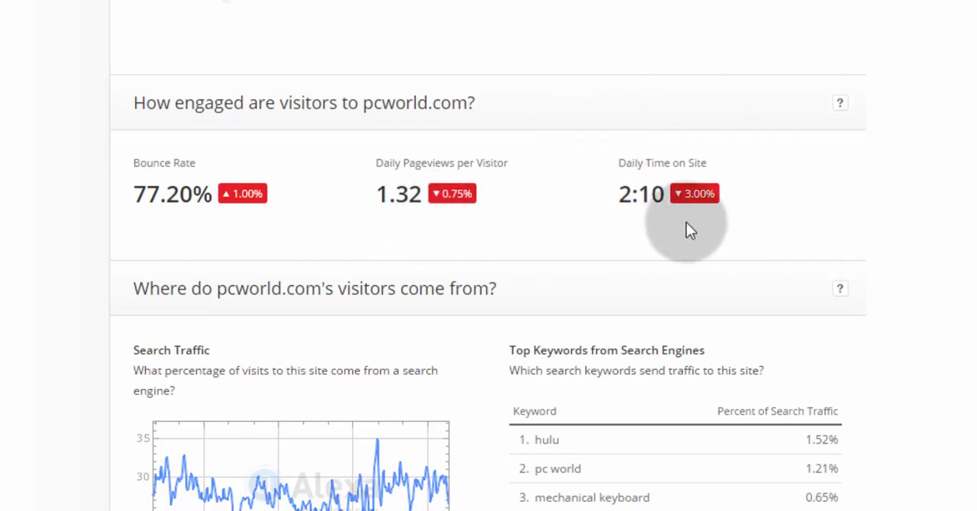
{"action": "scroll", "scroll_direction": "down", "scroll_amount": 3}
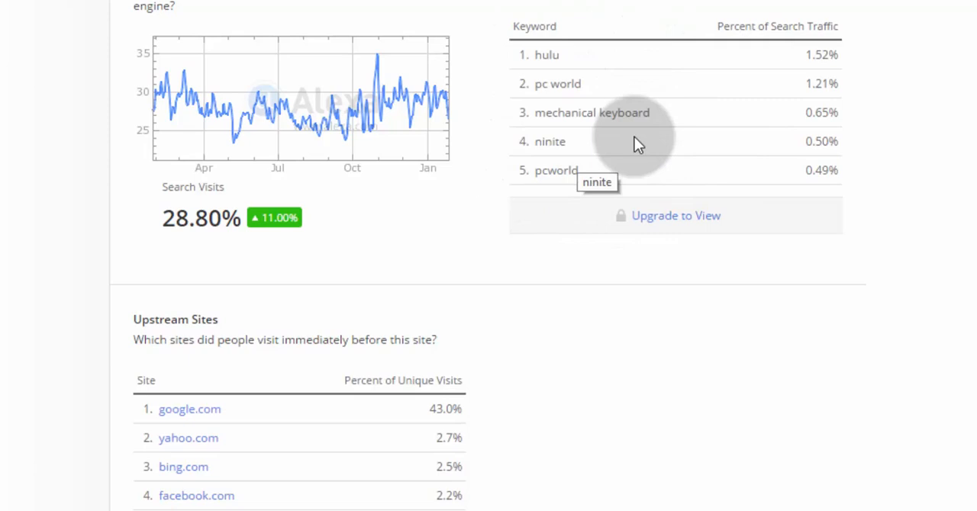
{"action": "scroll", "scroll_direction": "down", "scroll_amount": 3}
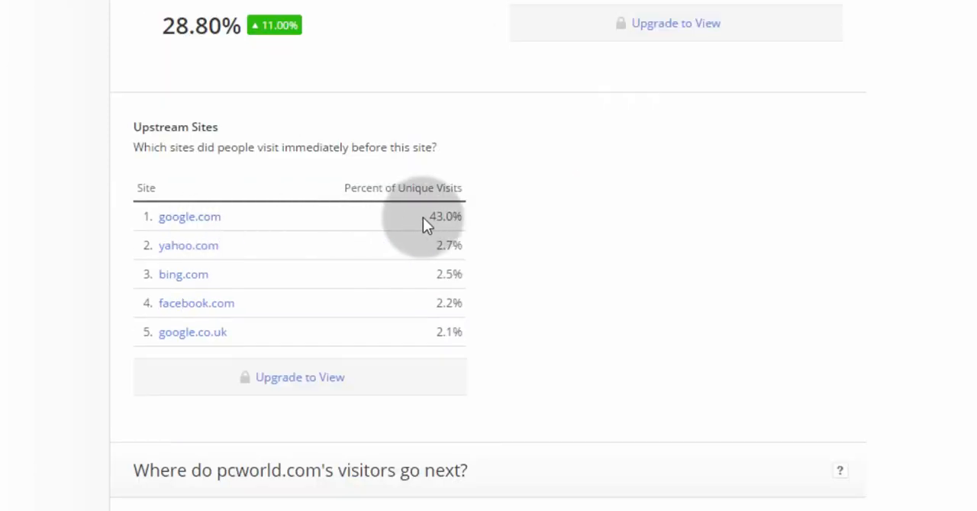
{"action": "mouse_move", "coordinate": [486, 226]}
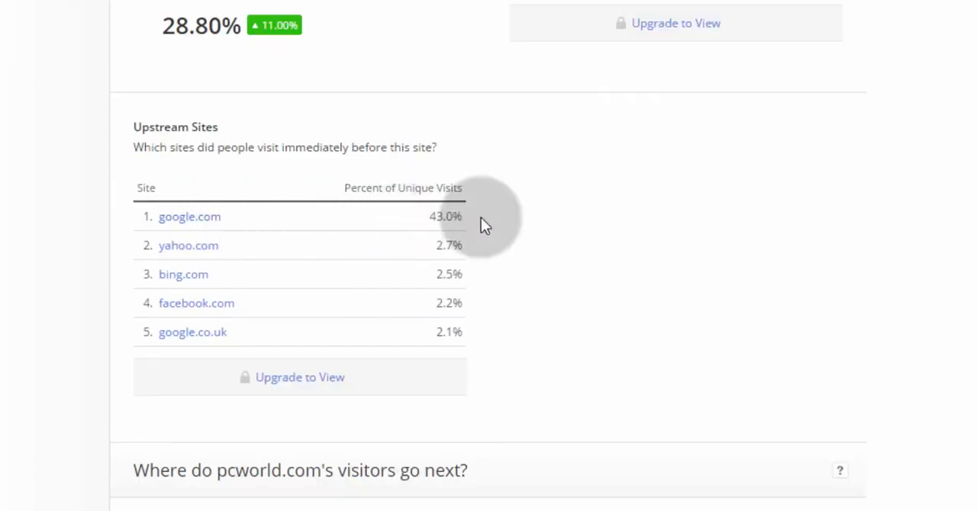
{"action": "mouse_move", "coordinate": [466, 104]}
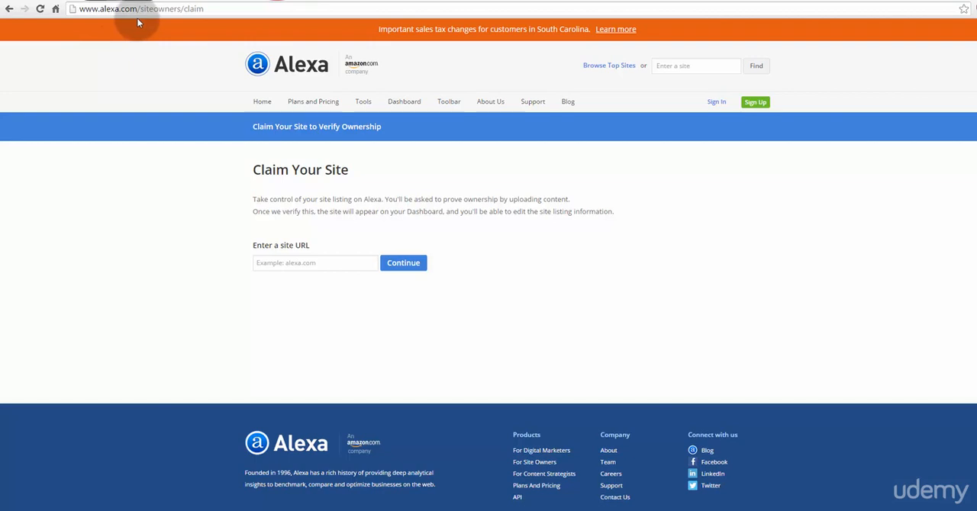
{"action": "mouse_move", "coordinate": [190, 21]}
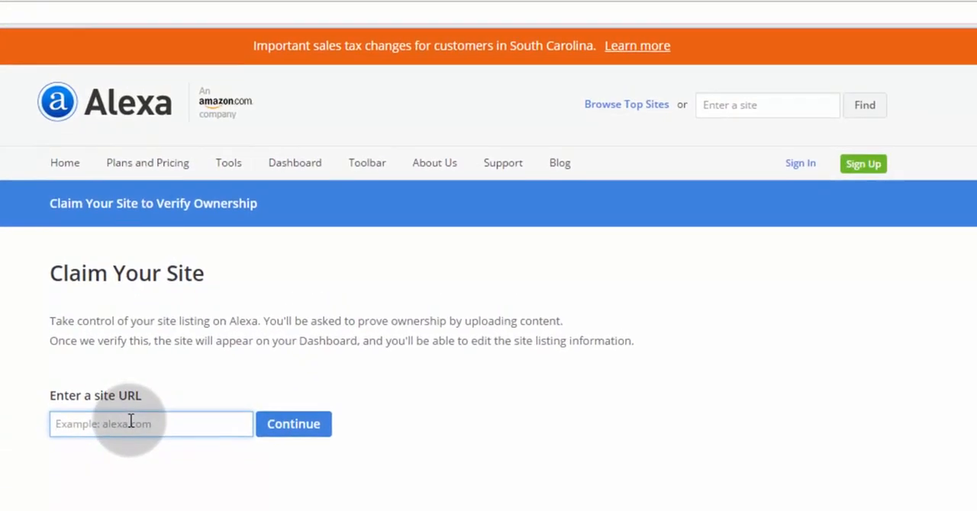
{"action": "type", "text": "inspirearun.com"}
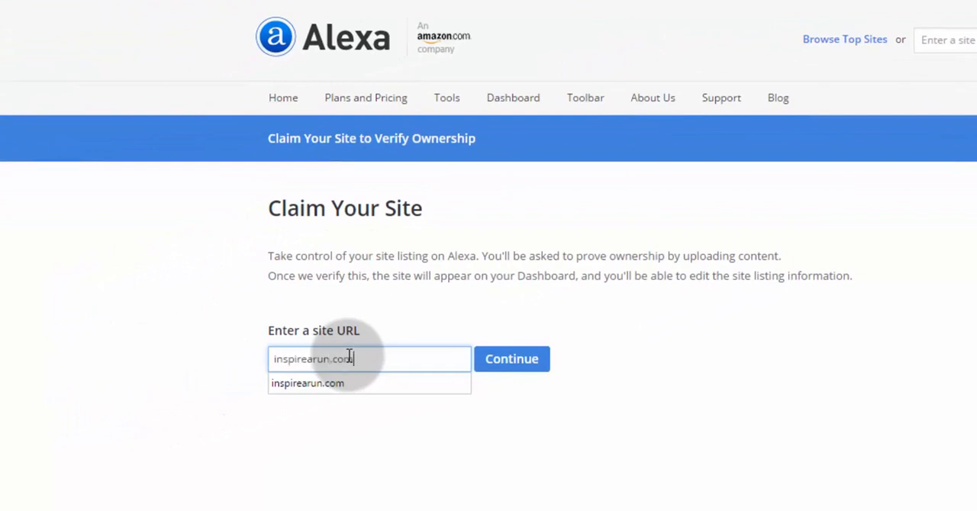
{"action": "left_click", "coordinate": [511, 359]}
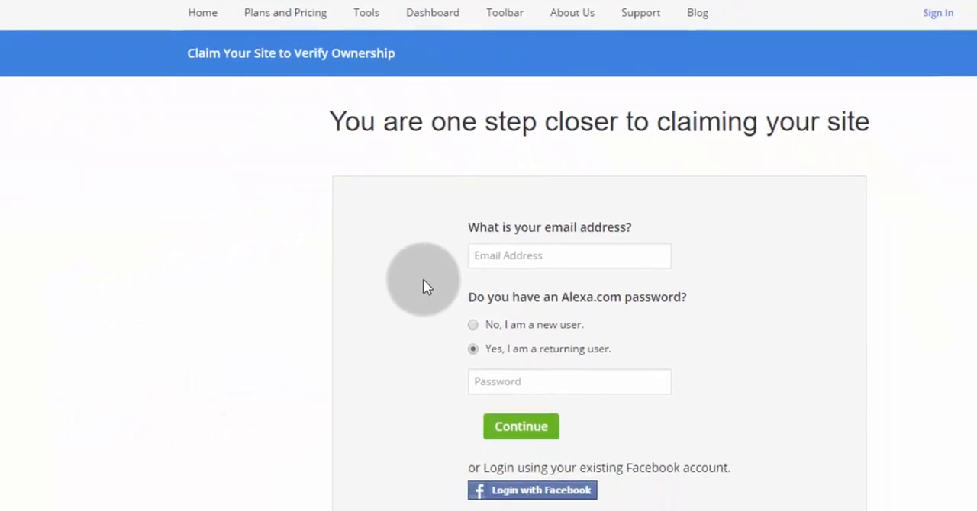
Sign in with Facebook to reach the Select a method verification page
{"action": "scroll", "scroll_direction": "down", "scroll_amount": 3}
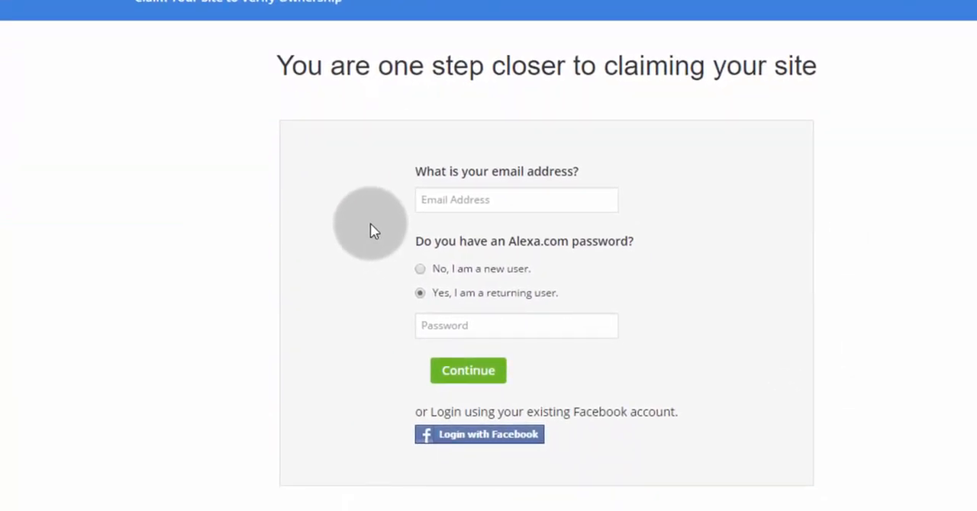
{"action": "mouse_move", "coordinate": [374, 305]}
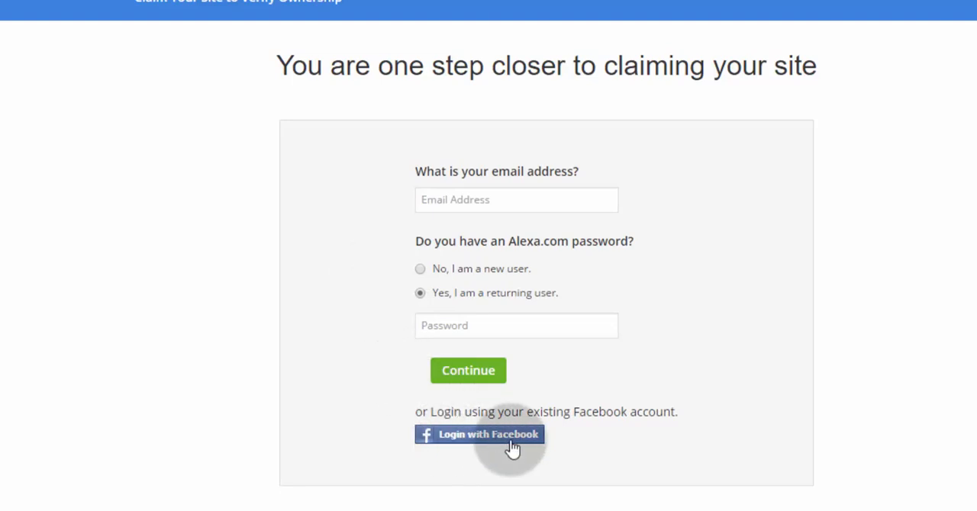
{"action": "left_click", "coordinate": [480, 433]}
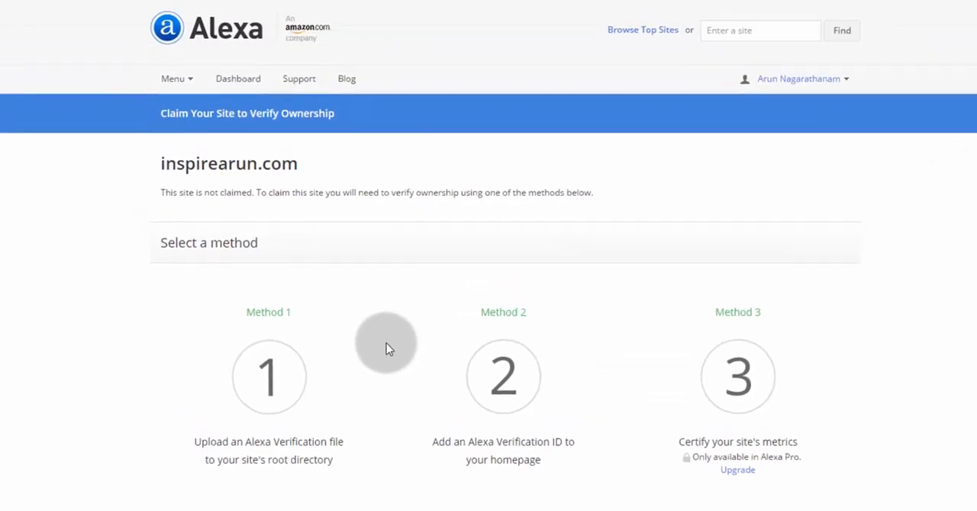
Choose Method 2, adding an Alexa Verification ID to the homepage, and show its instructions
{"action": "left_click", "coordinate": [501, 379]}
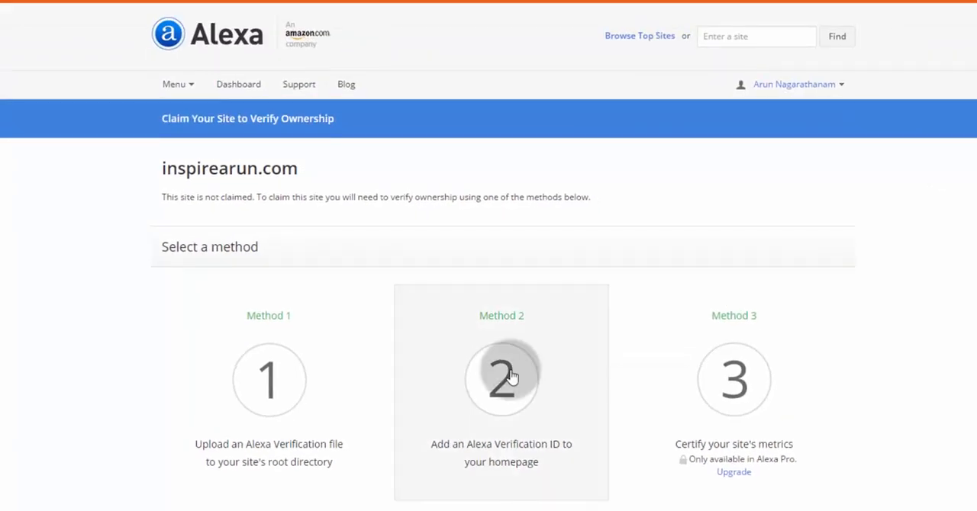
{"action": "left_click", "coordinate": [500, 380]}
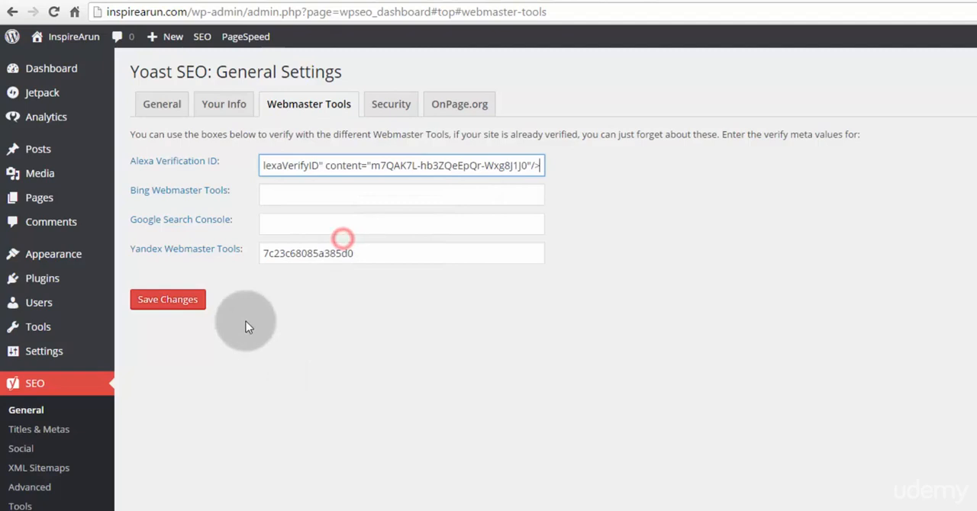
Save the pasted Alexa meta tag in Yoast SEO's Webmaster Tools settings
{"action": "left_click", "coordinate": [168, 300]}
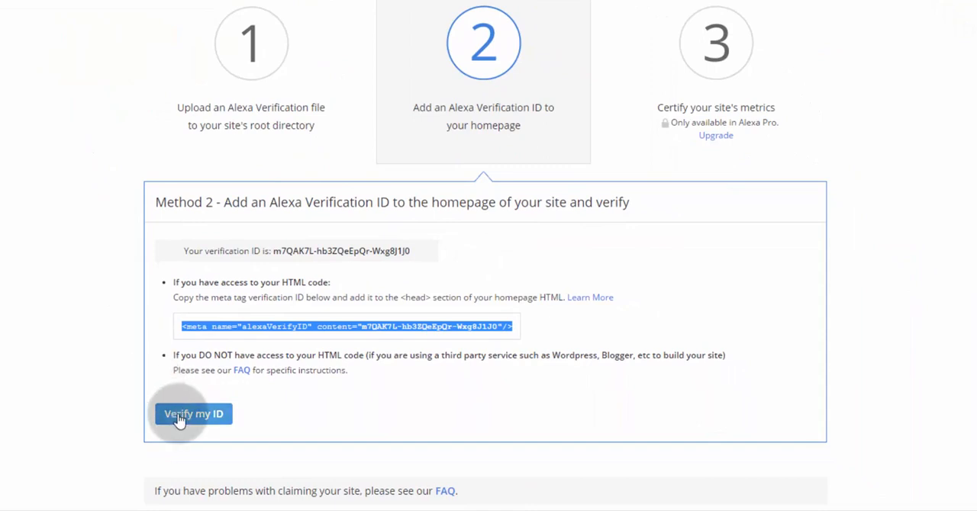
Run 'Verify my ID' so Alexa confirms inspirearun.com is successfully claimed
{"action": "left_click", "coordinate": [192, 413]}
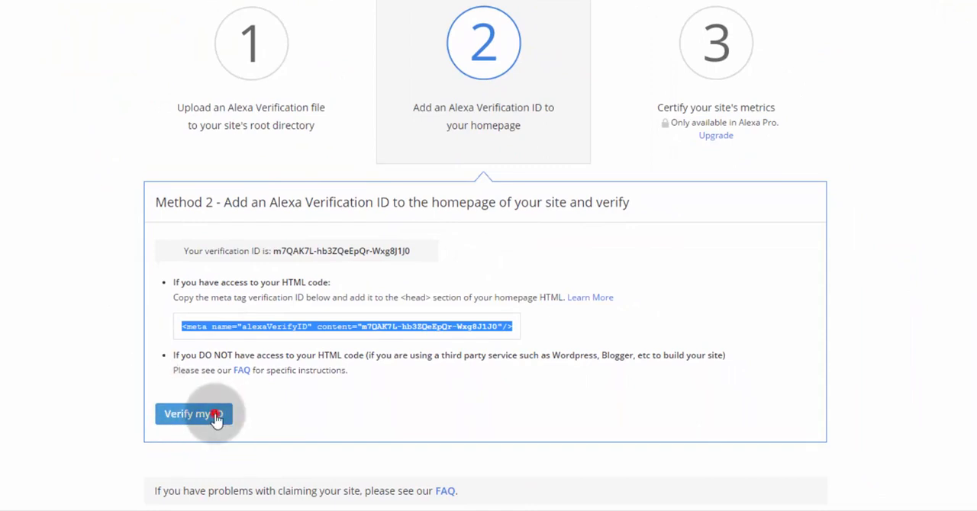
{"action": "left_click", "coordinate": [193, 414]}
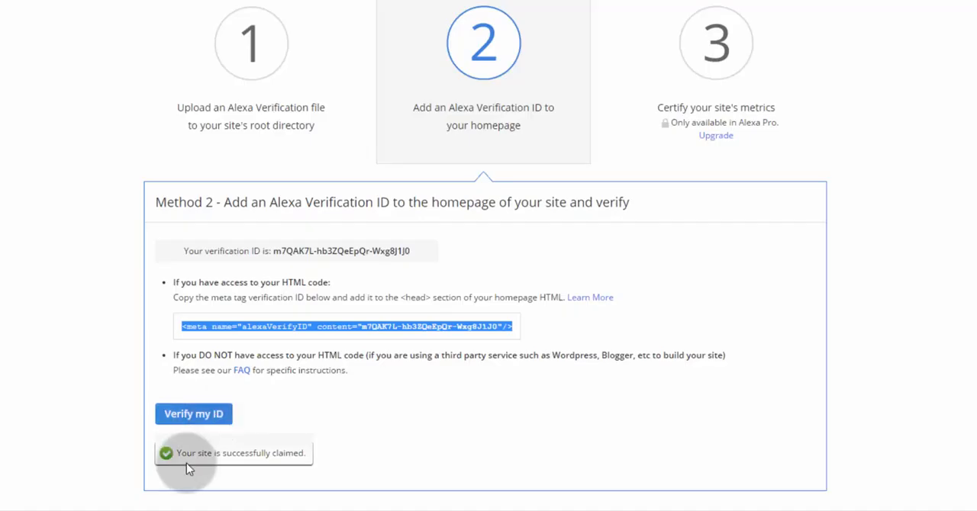